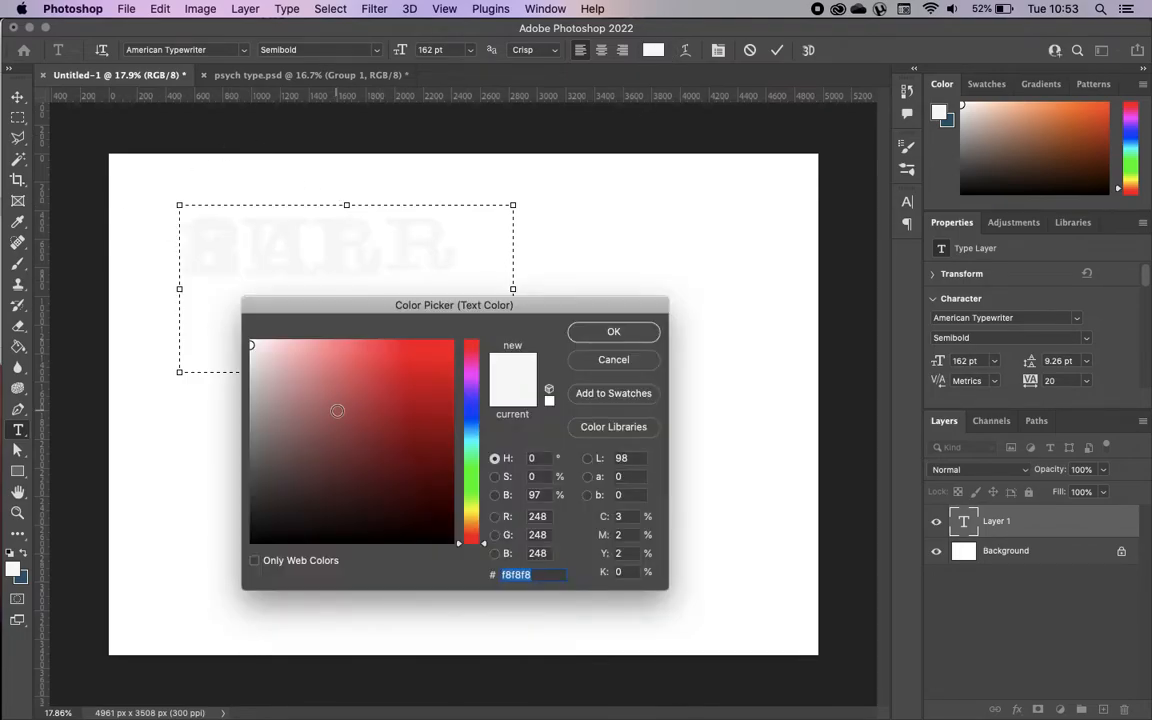
# Recolour the SURREAL type to solid black via the text Color Picker
pyautogui.click(614, 332)
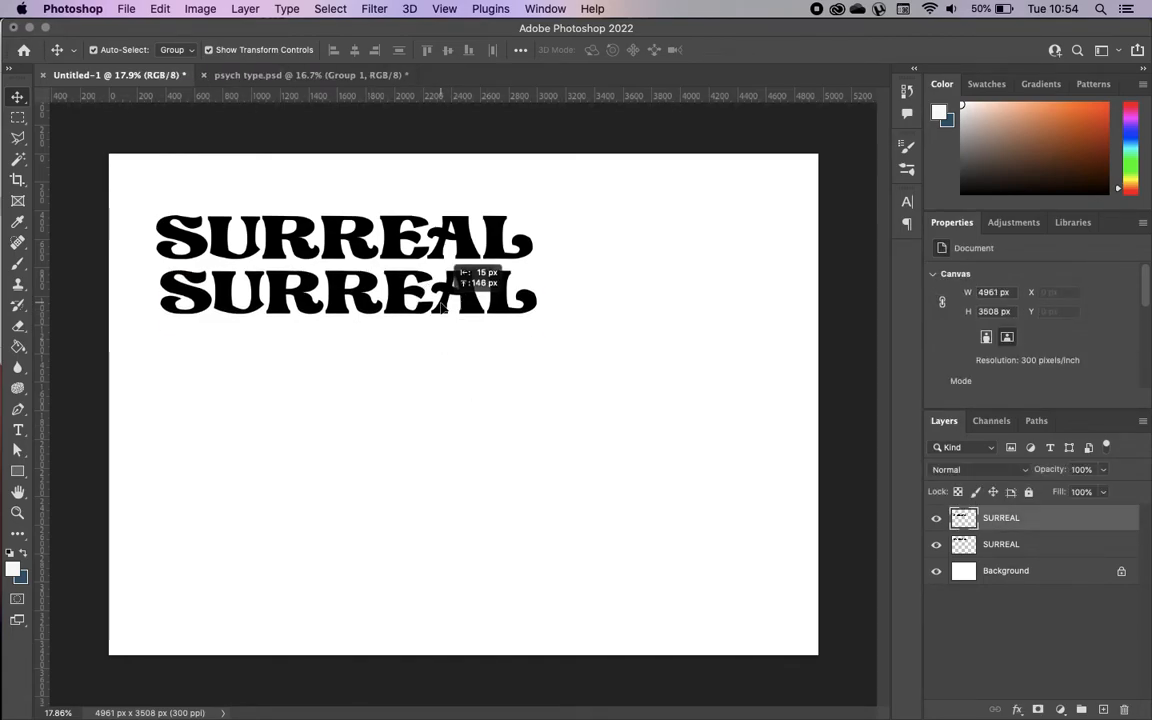
# Merge the two stacked SURREAL text layers into one layer
pyautogui.rightClick(1000, 516)
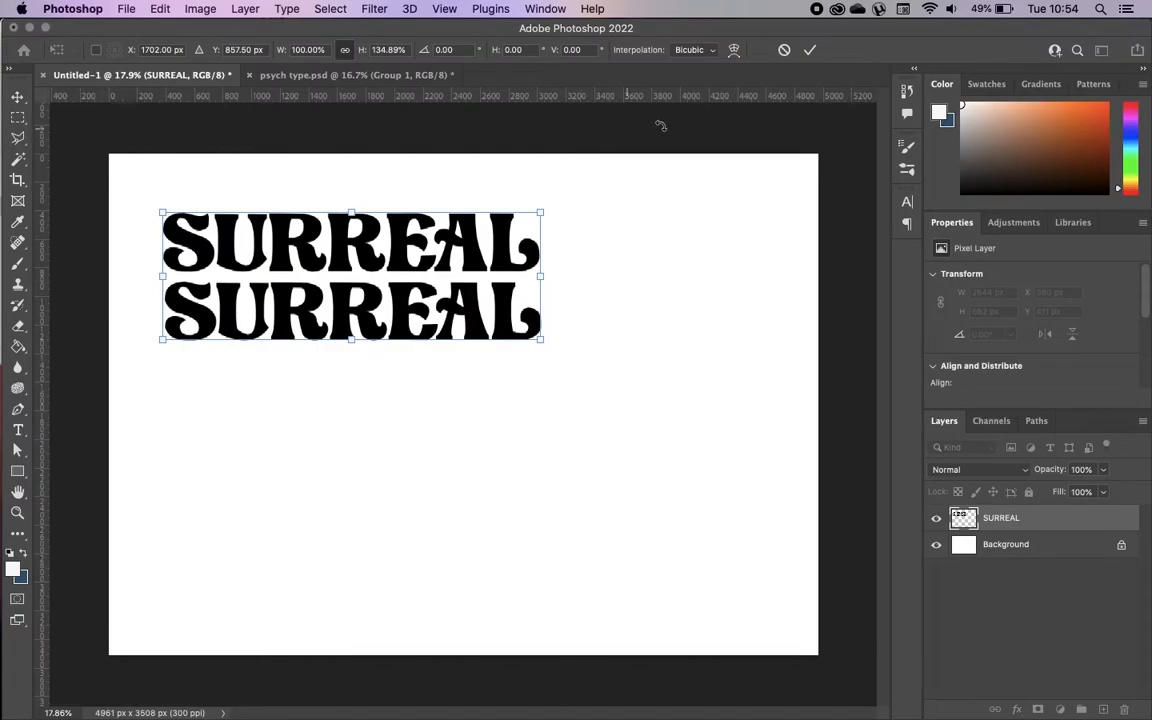
# Scale the merged two-line SURREAL block up with Free Transform
pyautogui.click(160, 8)
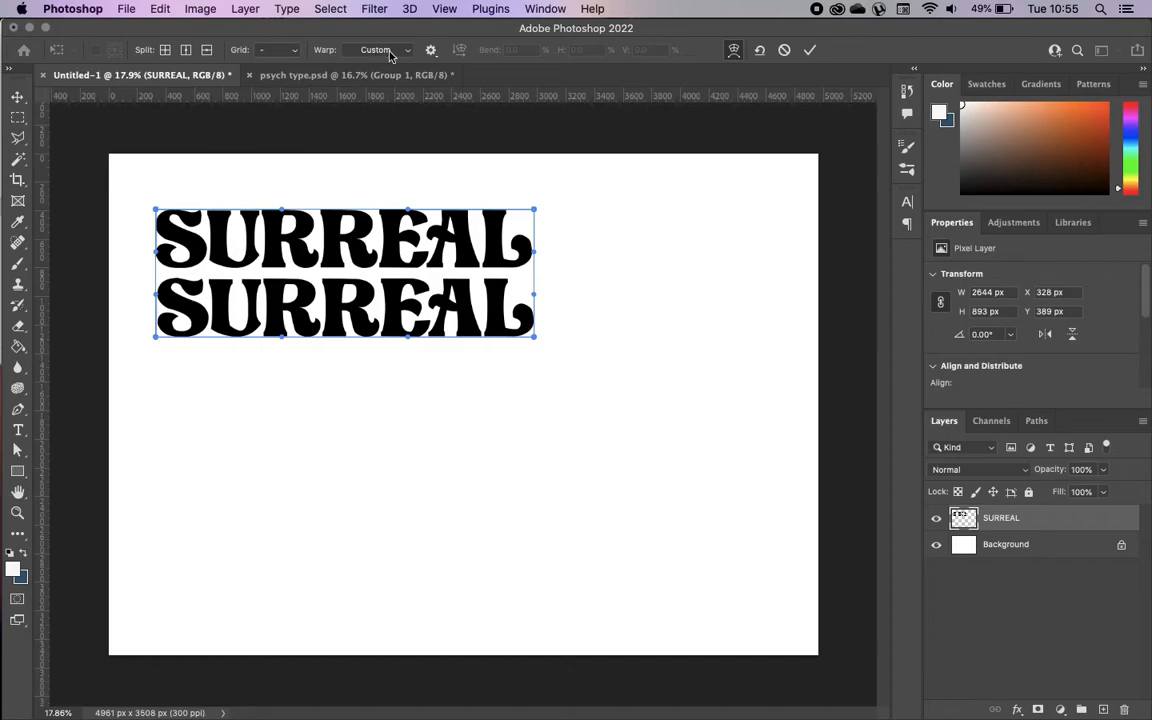
# Apply a Custom warp and bend the SURREAL block into a downward curve
pyautogui.click(380, 50)
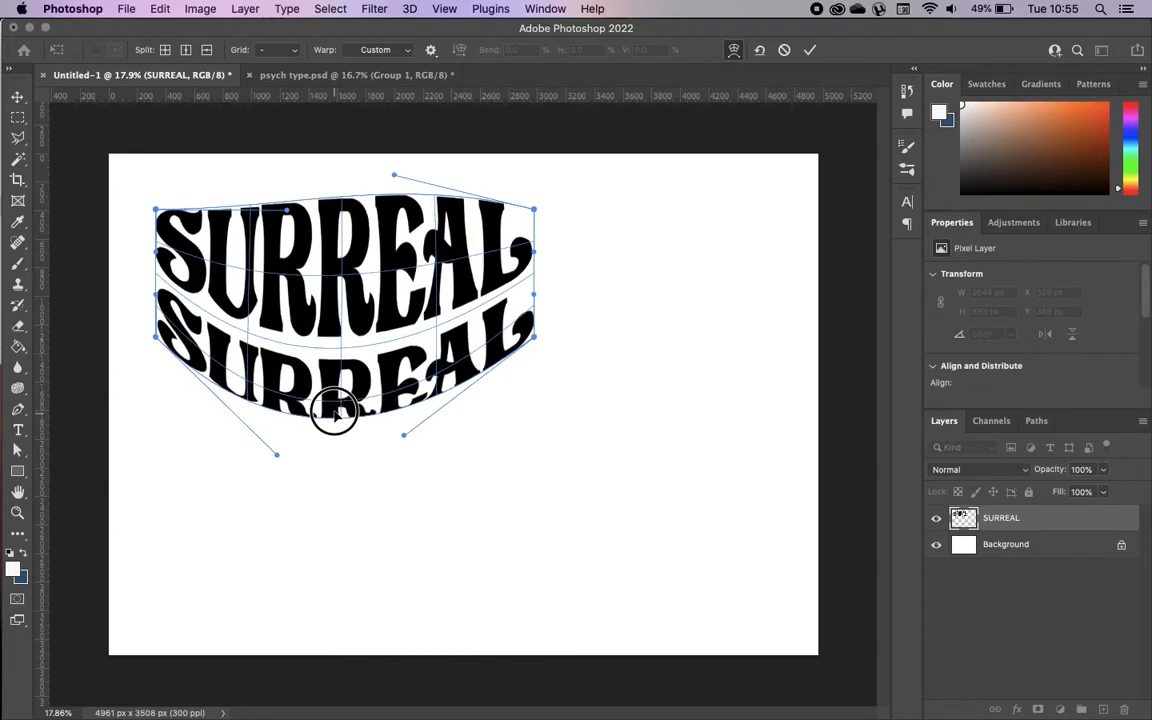
pyautogui.moveTo(336, 410); pyautogui.dragTo(340, 240)
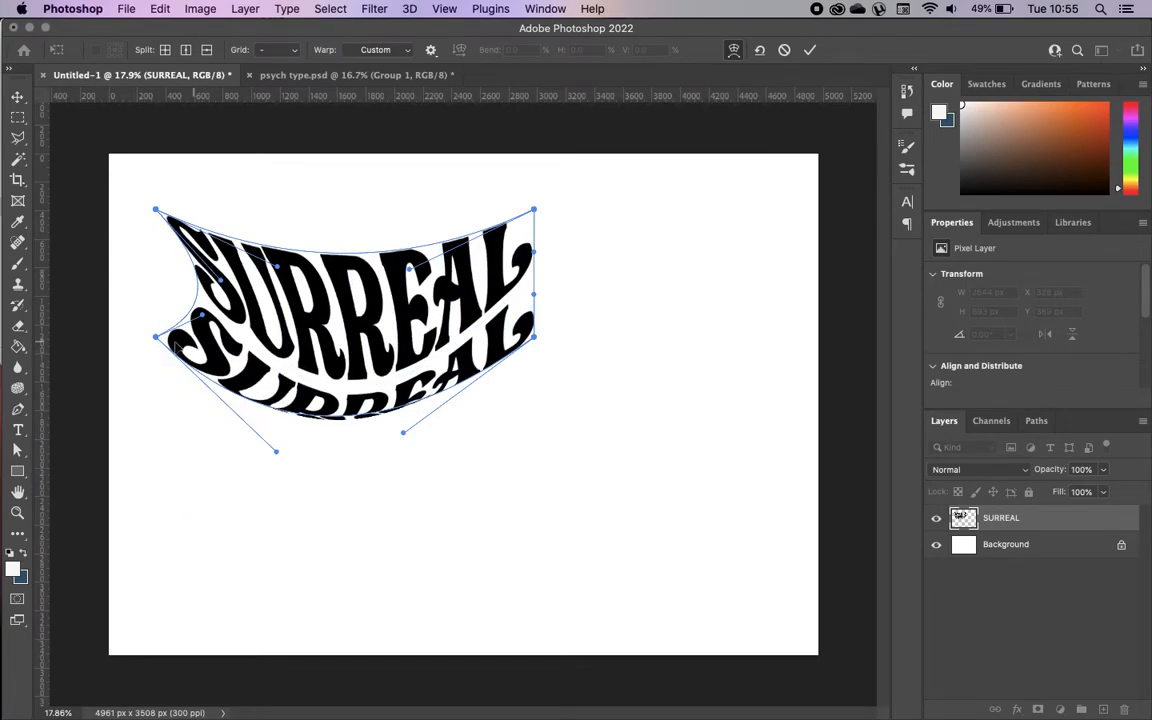
pyautogui.click(384, 48)
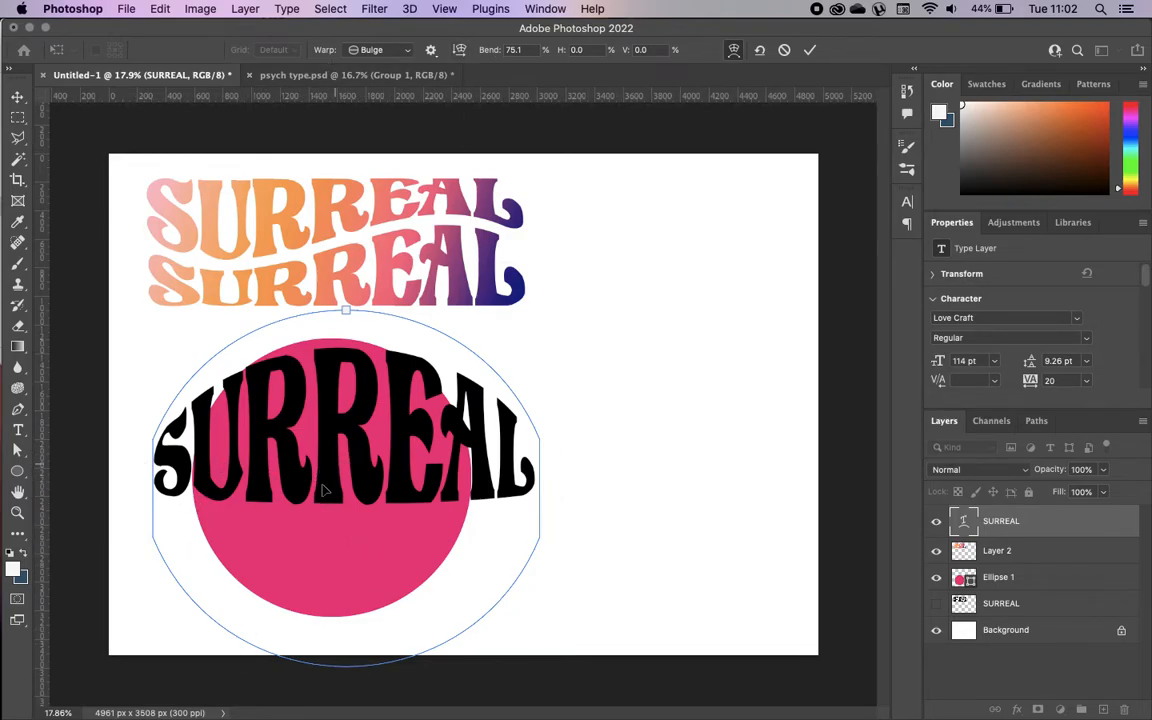
# Choose the Bulge warp style with Bend about 79.7 for the black SURREAL
pyautogui.click(378, 50)
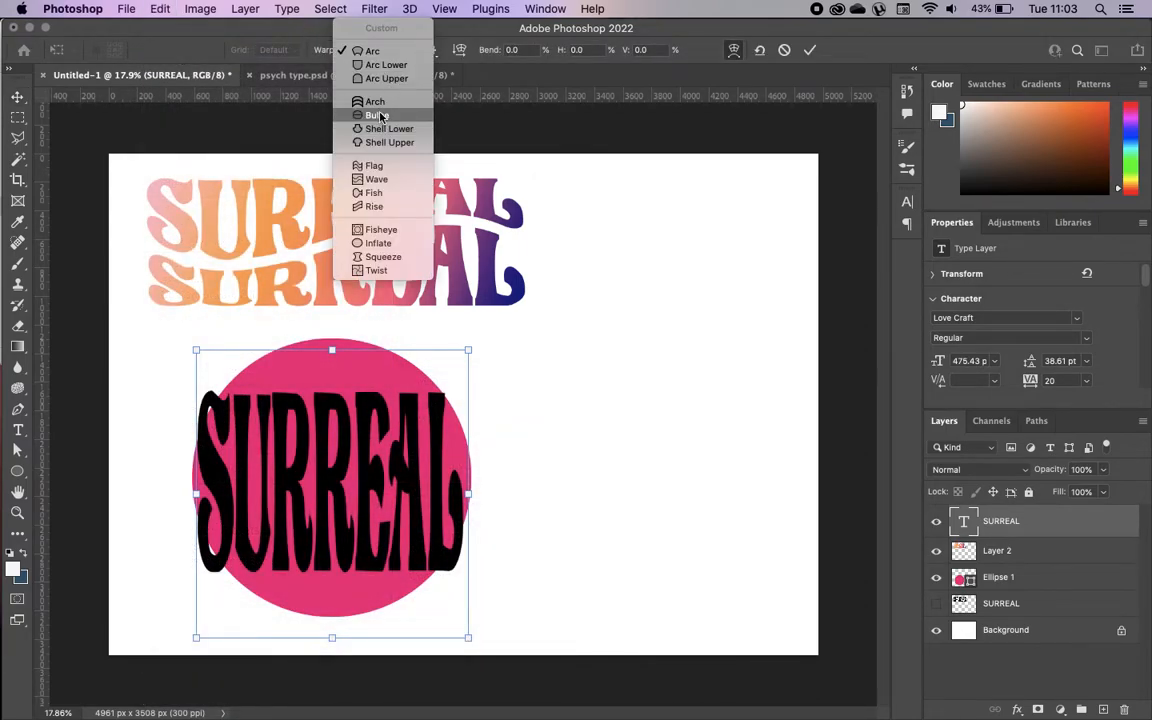
# Switch the warp style from Arc to Bulge so the letters swell over the circle
pyautogui.click(374, 114)
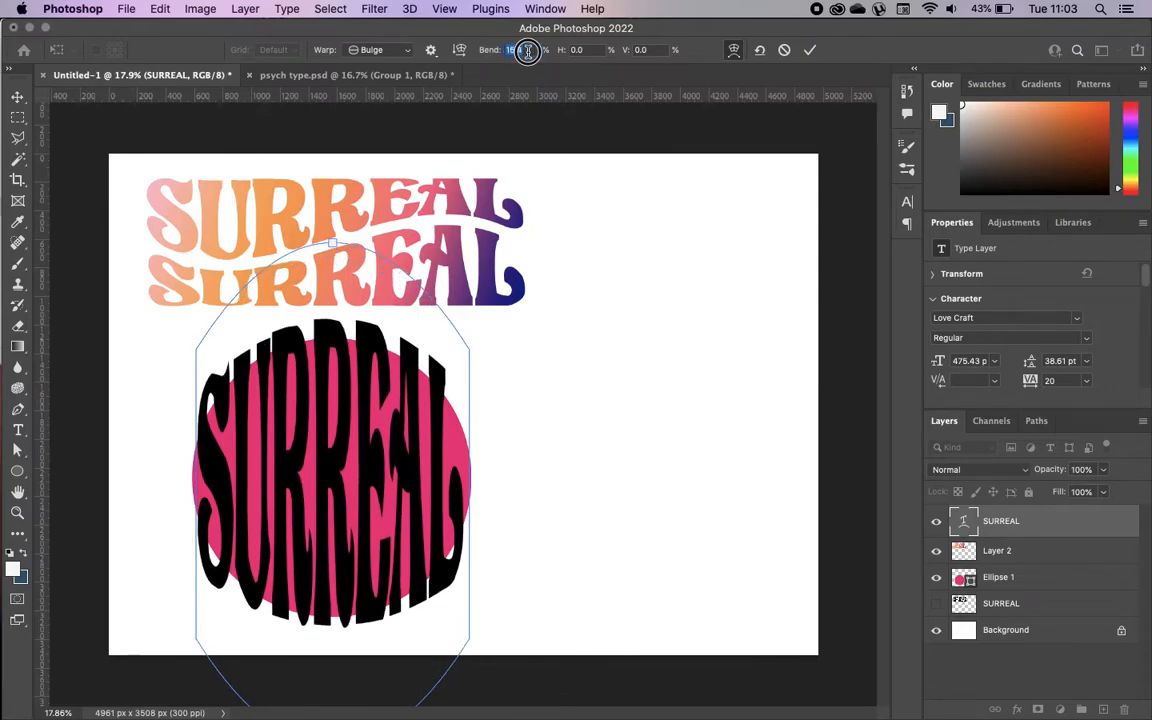